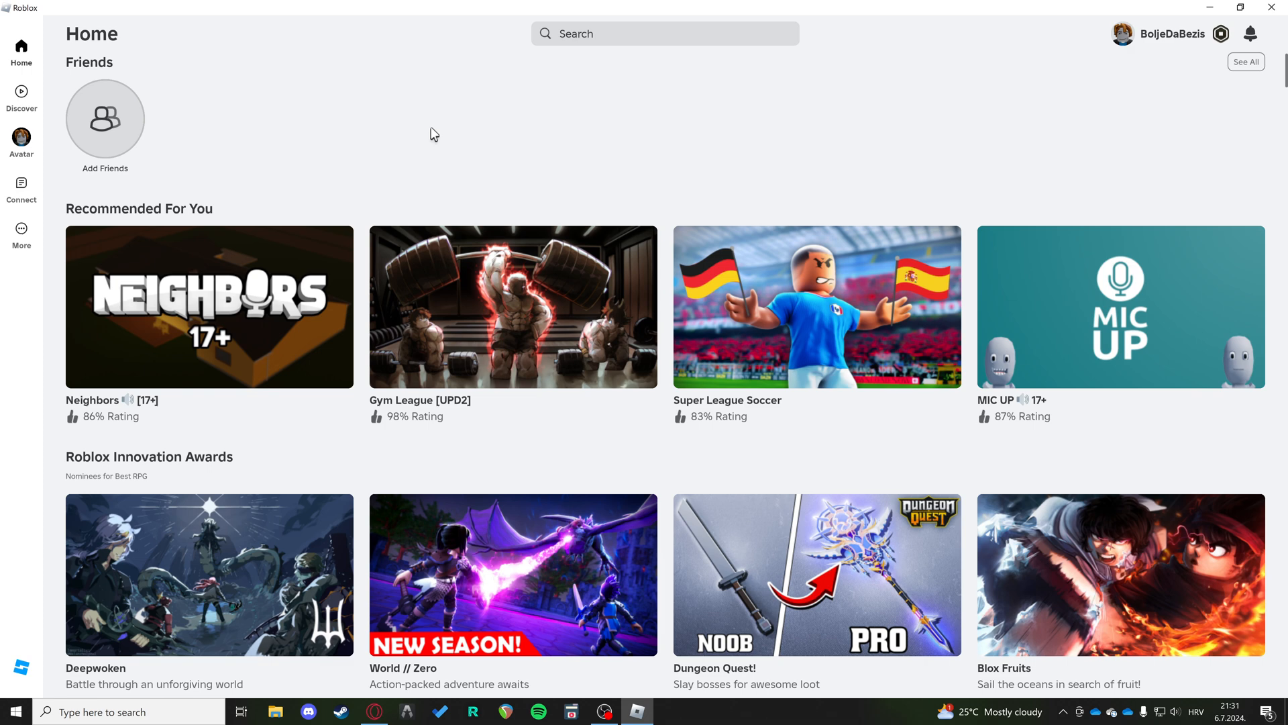
{"action": "mouse_move", "coordinate": [589, 173]}
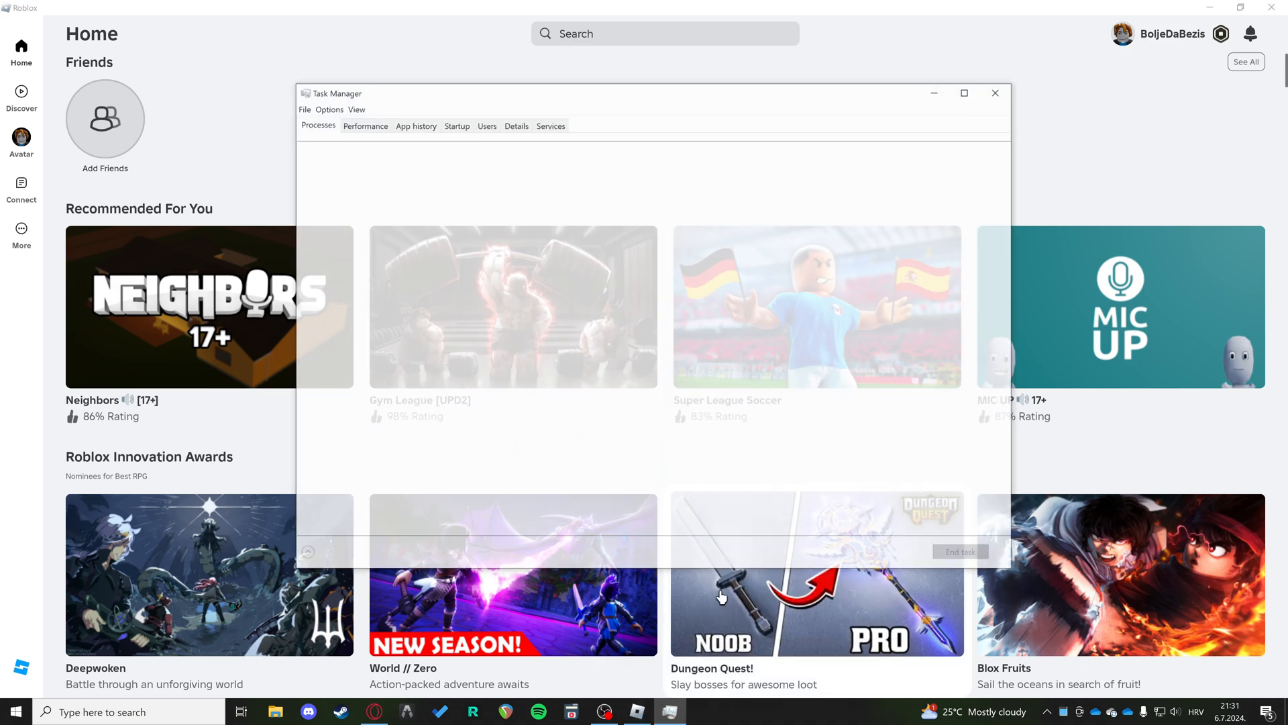
- Select the Roblox Game Client process and show its context-menu actions
{"action": "left_click", "coordinate": [309, 553]}
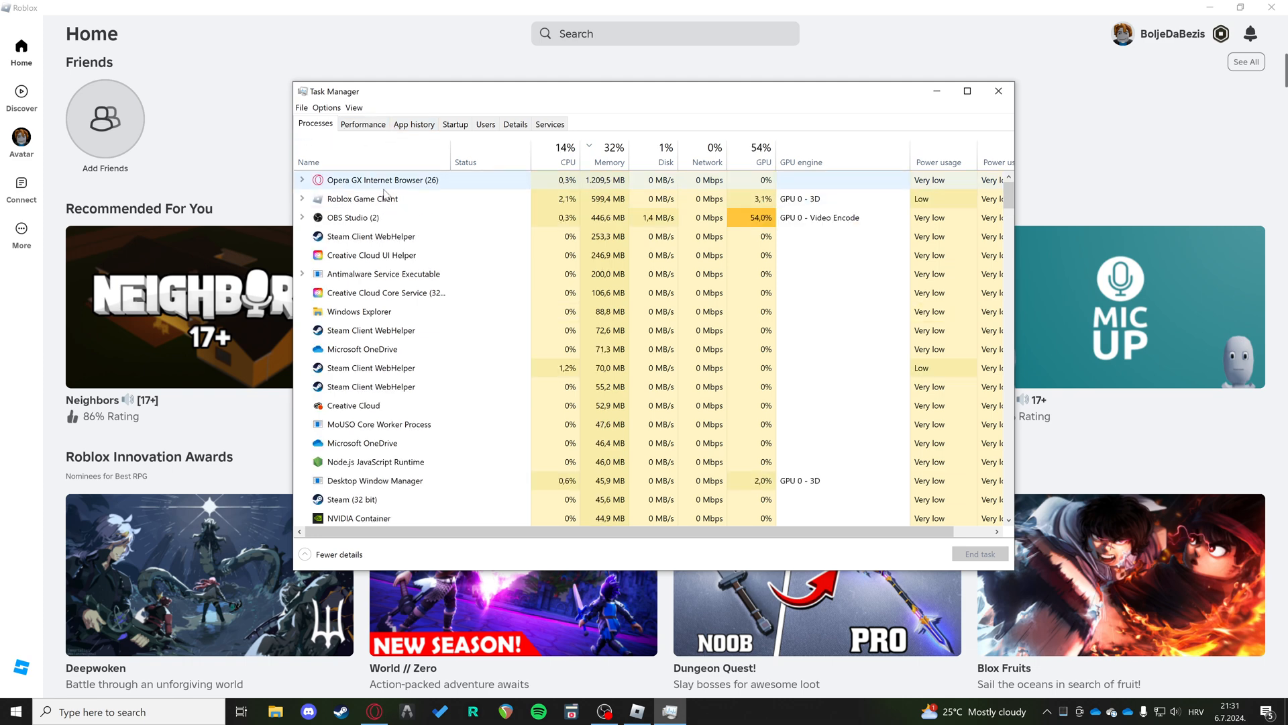
{"action": "left_click", "coordinate": [361, 199]}
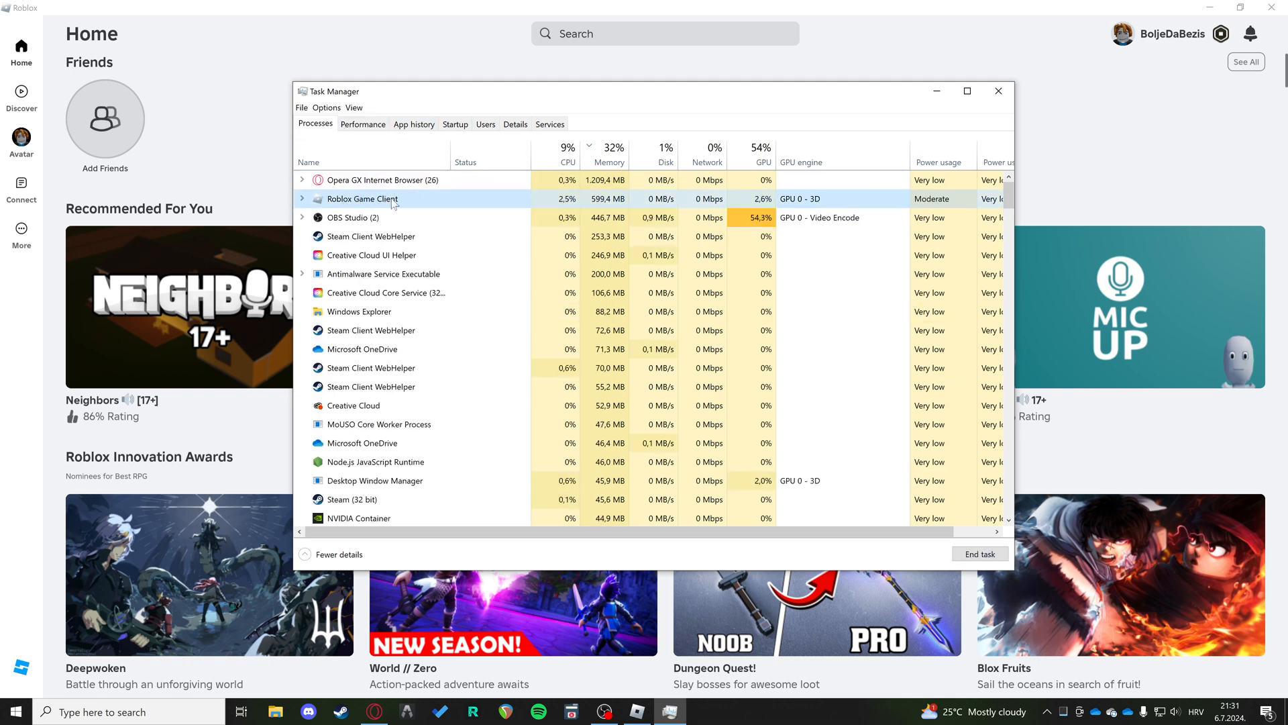
{"action": "right_click", "coordinate": [362, 199]}
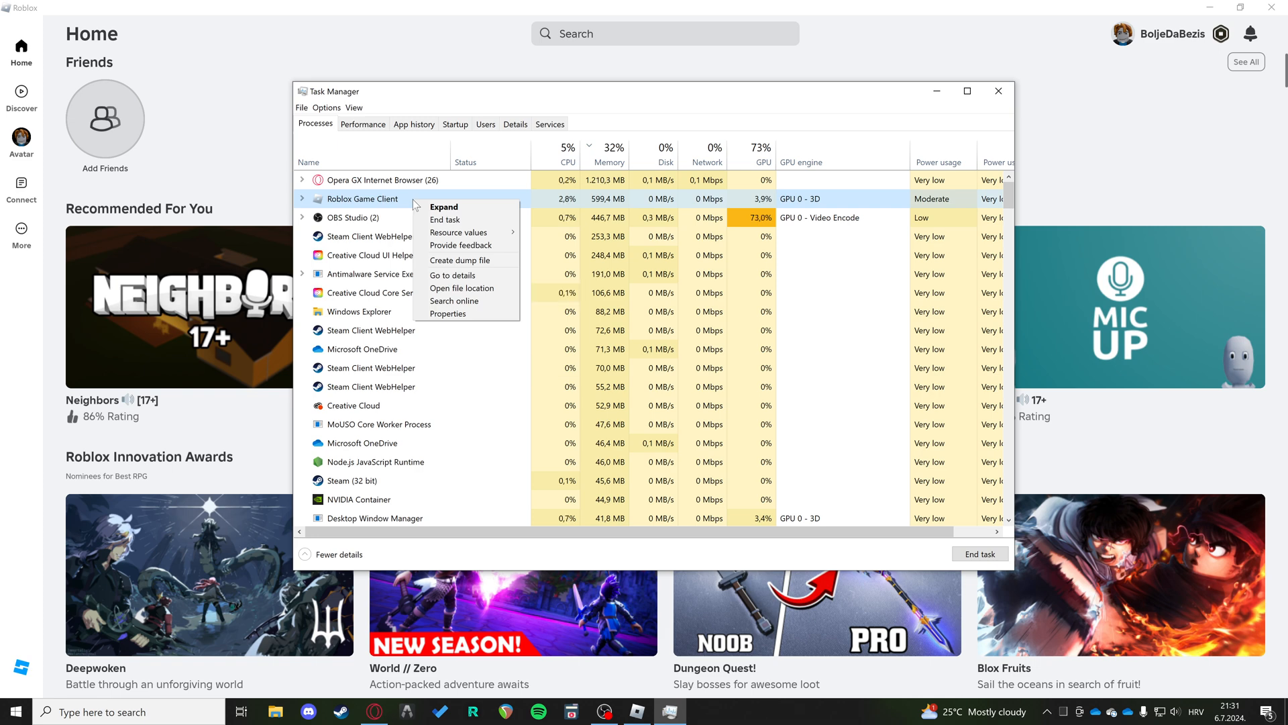
{"action": "mouse_move", "coordinate": [475, 219]}
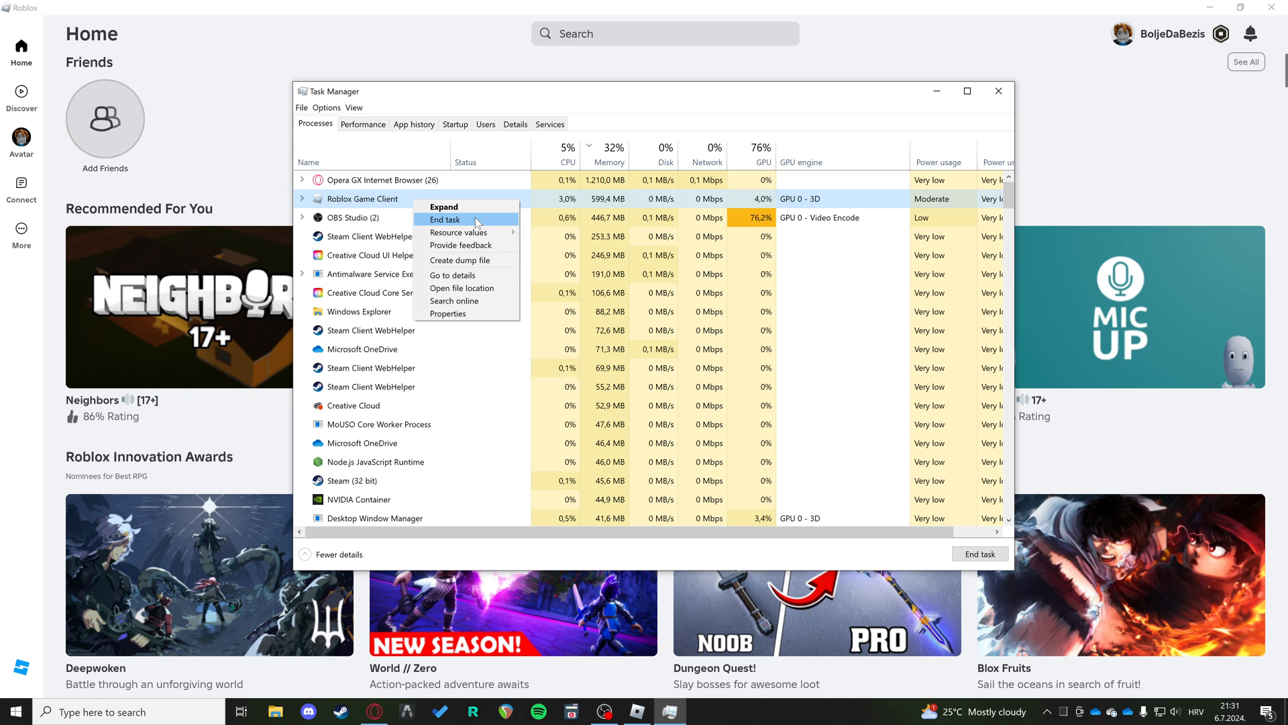
- End the Roblox Game Client process, check it is gone from the list, and close Task Manager
{"action": "left_click", "coordinate": [444, 218]}
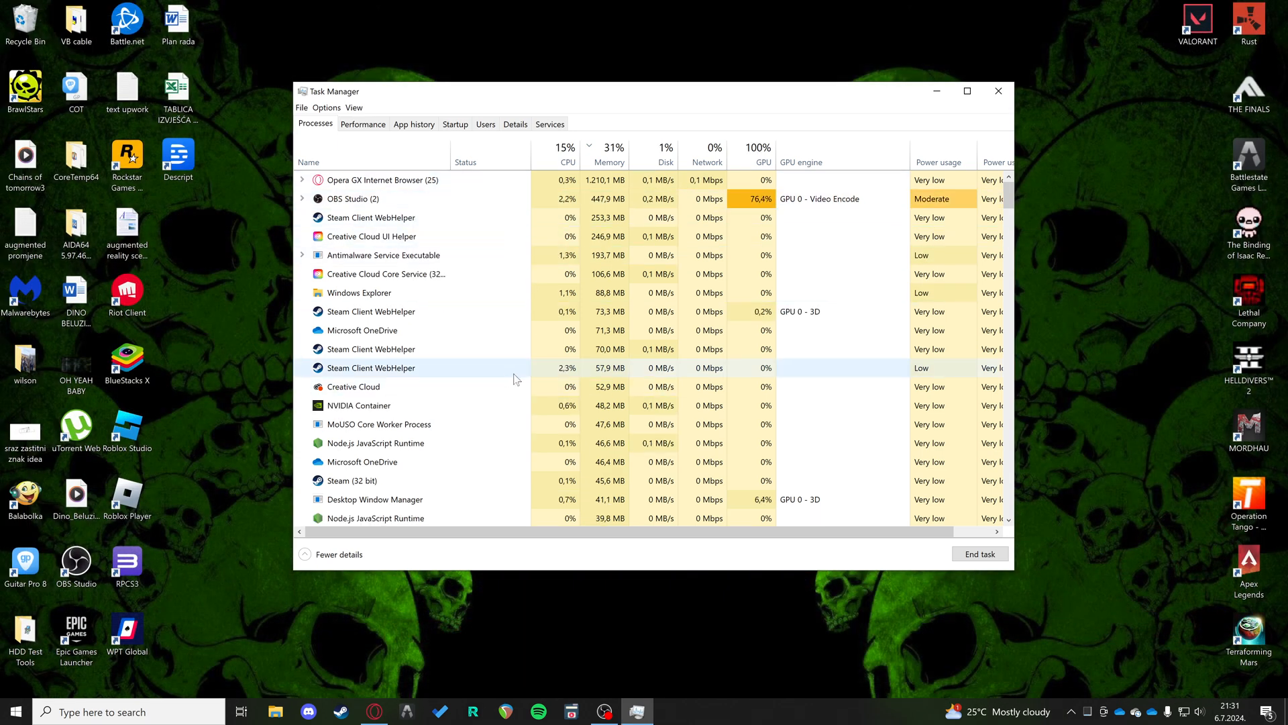
{"action": "scroll", "scroll_direction": "down", "scroll_amount": 3}
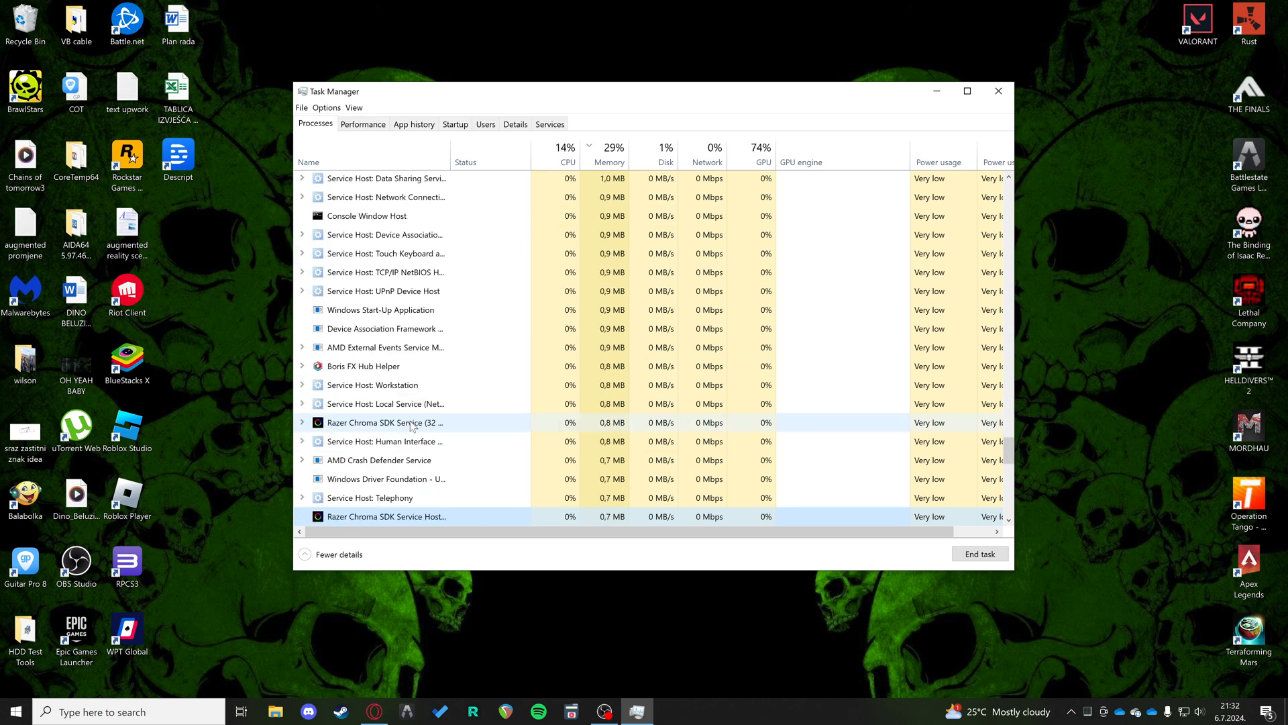
{"action": "left_click", "coordinate": [612, 162]}
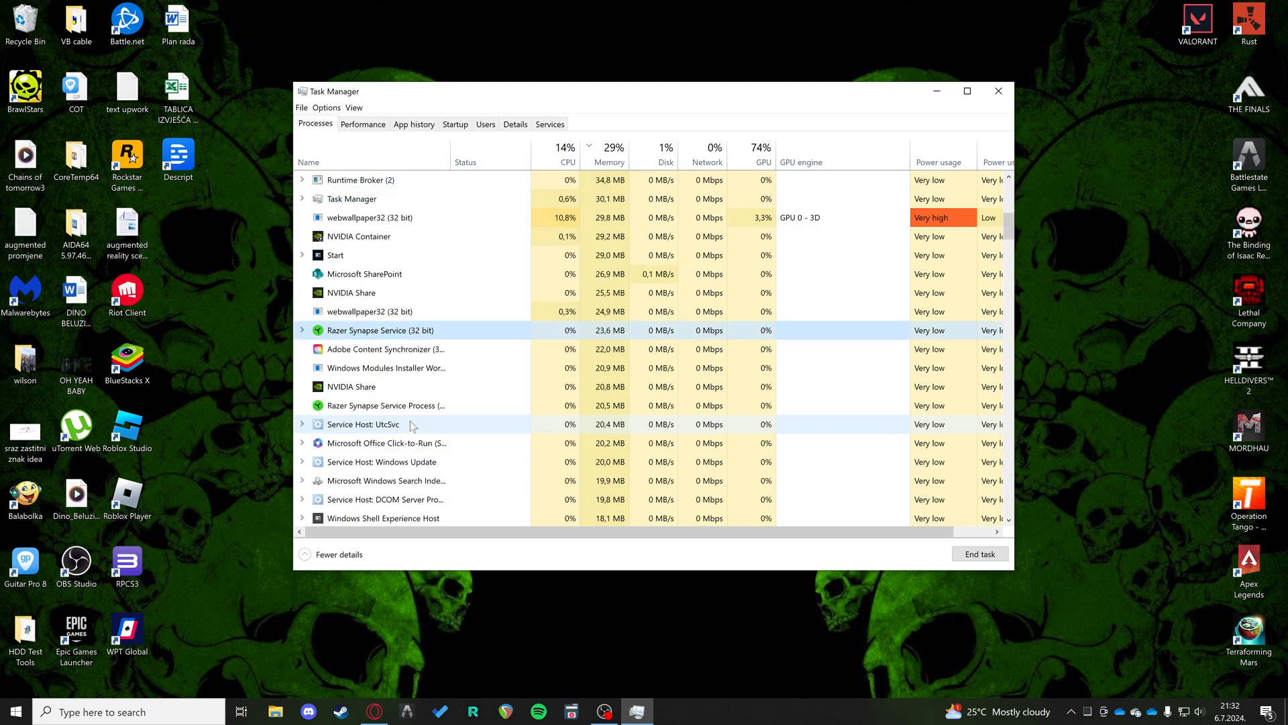
{"action": "scroll", "scroll_direction": "down", "scroll_amount": 3}
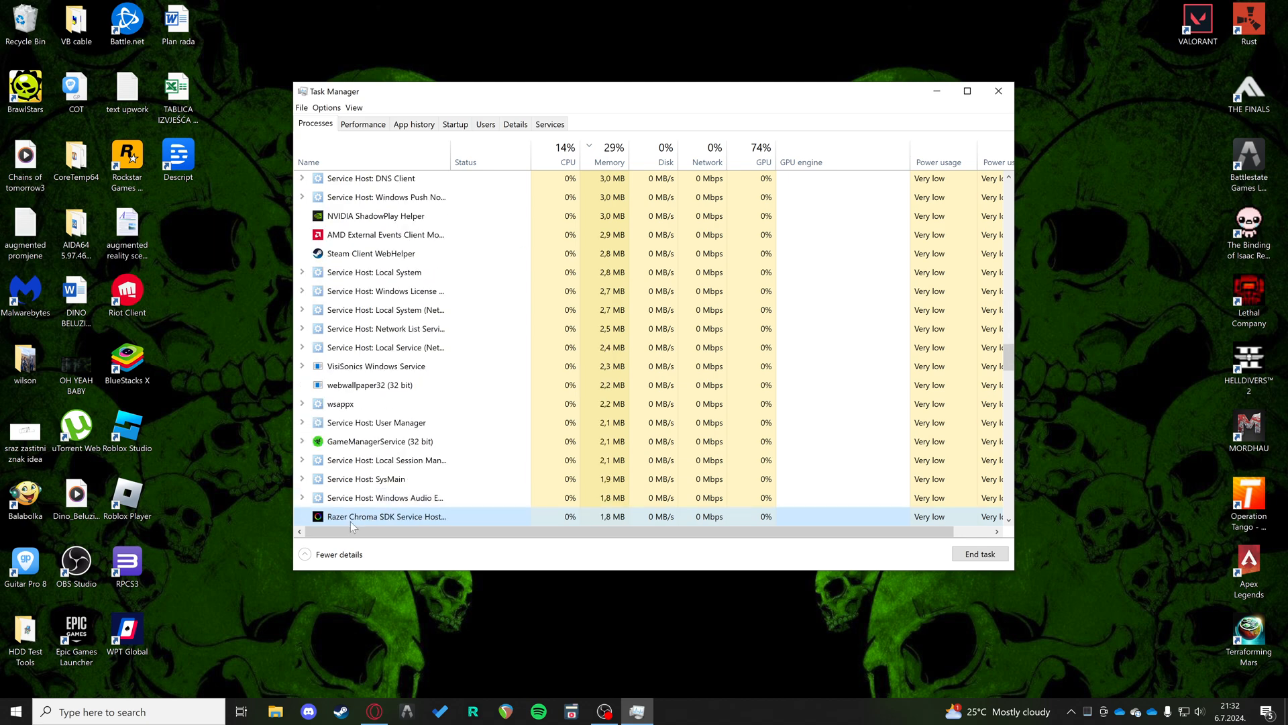
{"action": "left_click", "coordinate": [612, 148]}
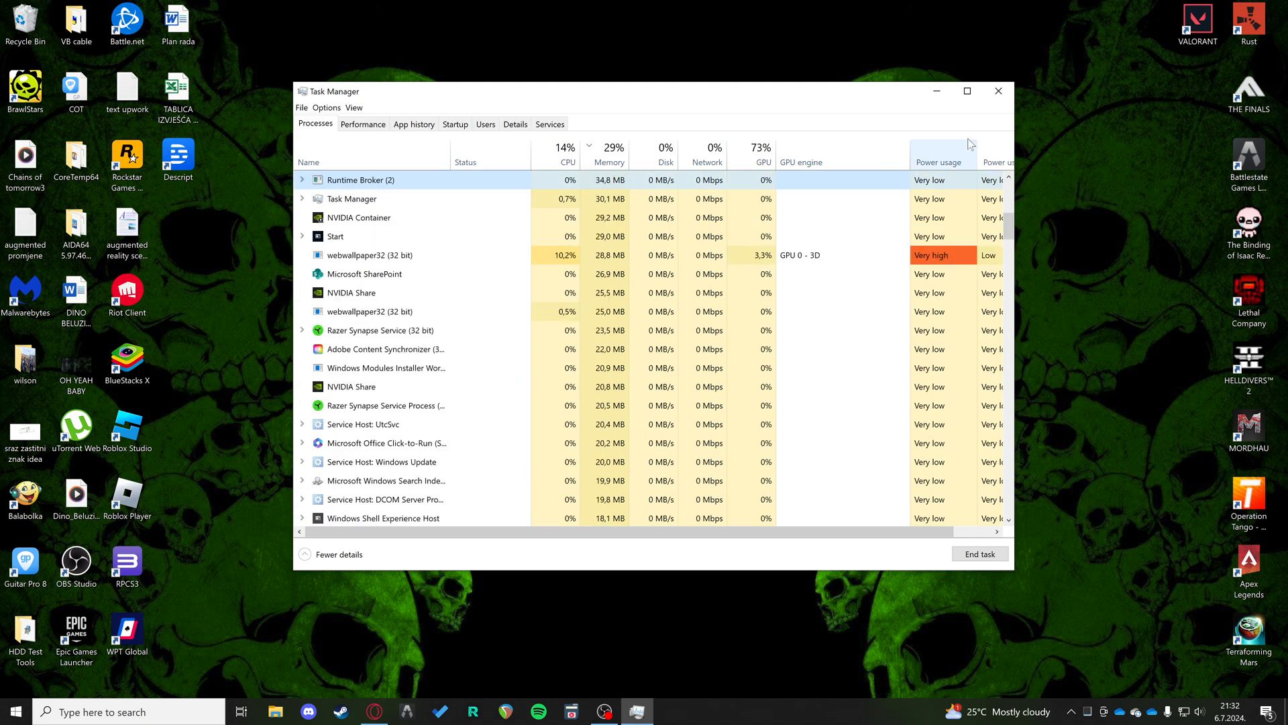
{"action": "left_click", "coordinate": [997, 91]}
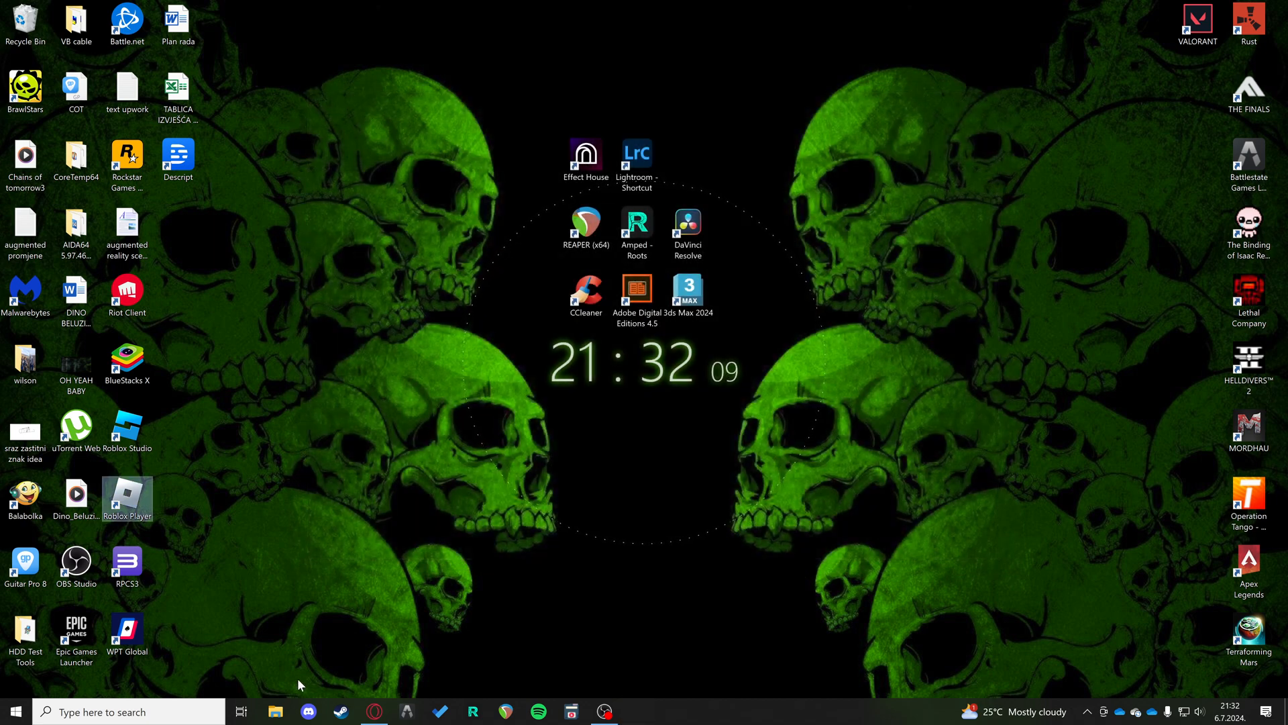
- Launch %localappdata% from the Run dialog to show the Local AppData folder in File Explorer
{"action": "type", "text": "run"}
{"action": "type", "text": "%localappdata%"}
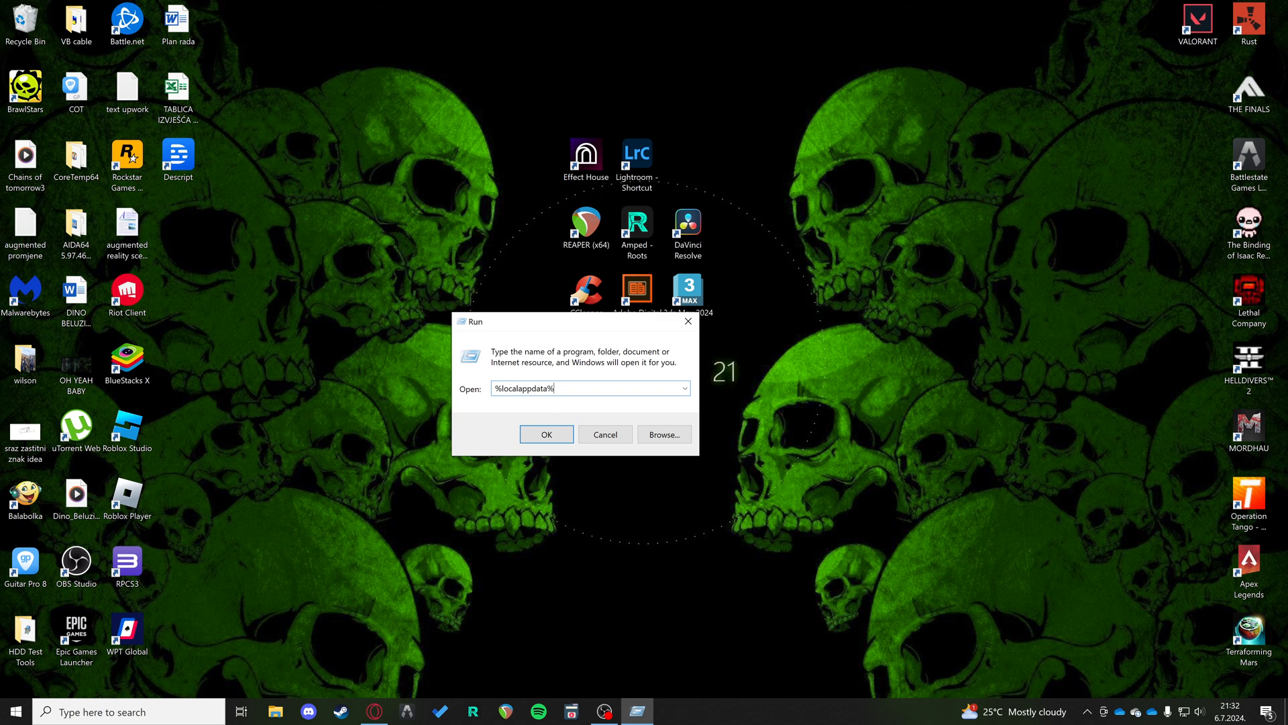
{"action": "left_click", "coordinate": [546, 433]}
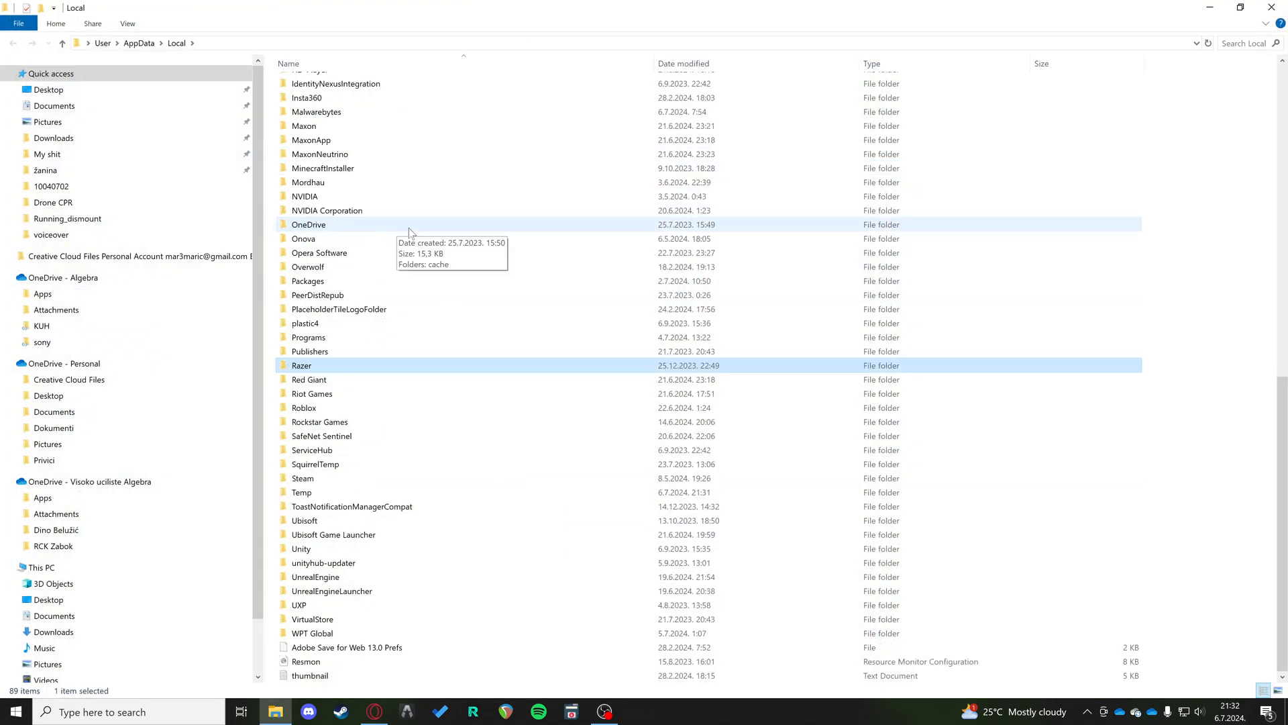
- Navigate into Local > Roblox > Versions
{"action": "left_click", "coordinate": [305, 408]}
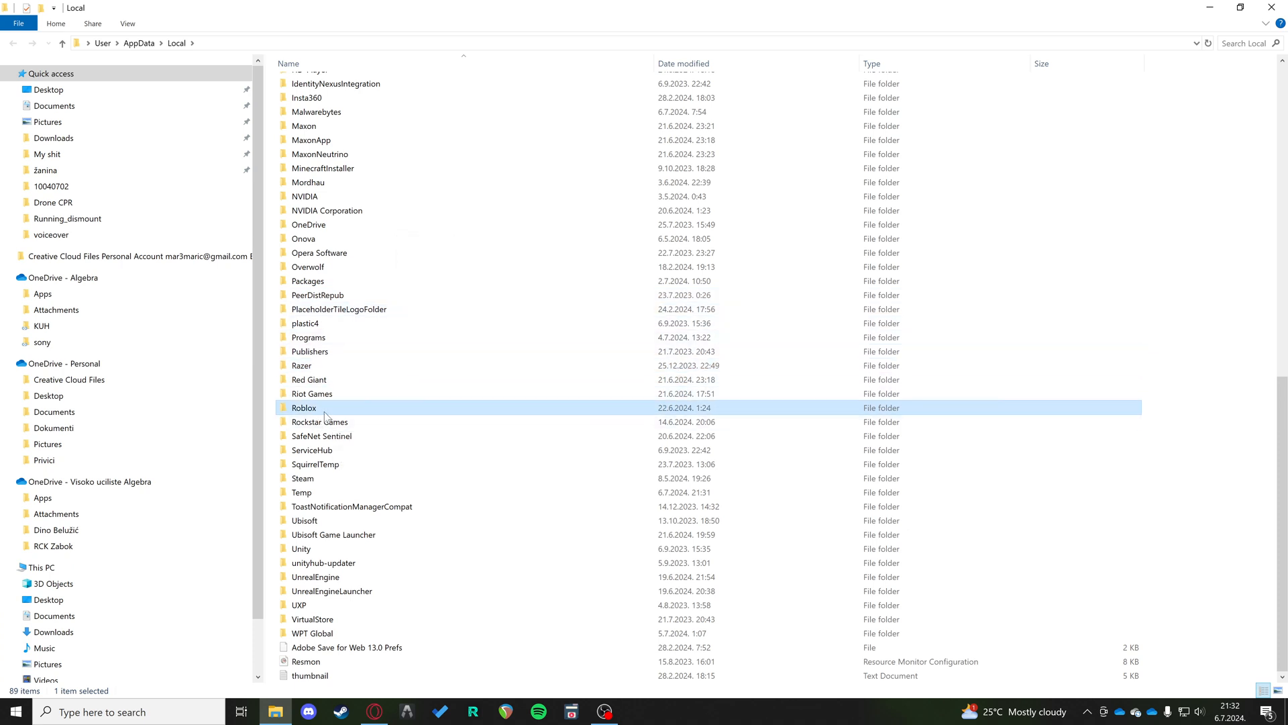
{"action": "double_click", "coordinate": [305, 408]}
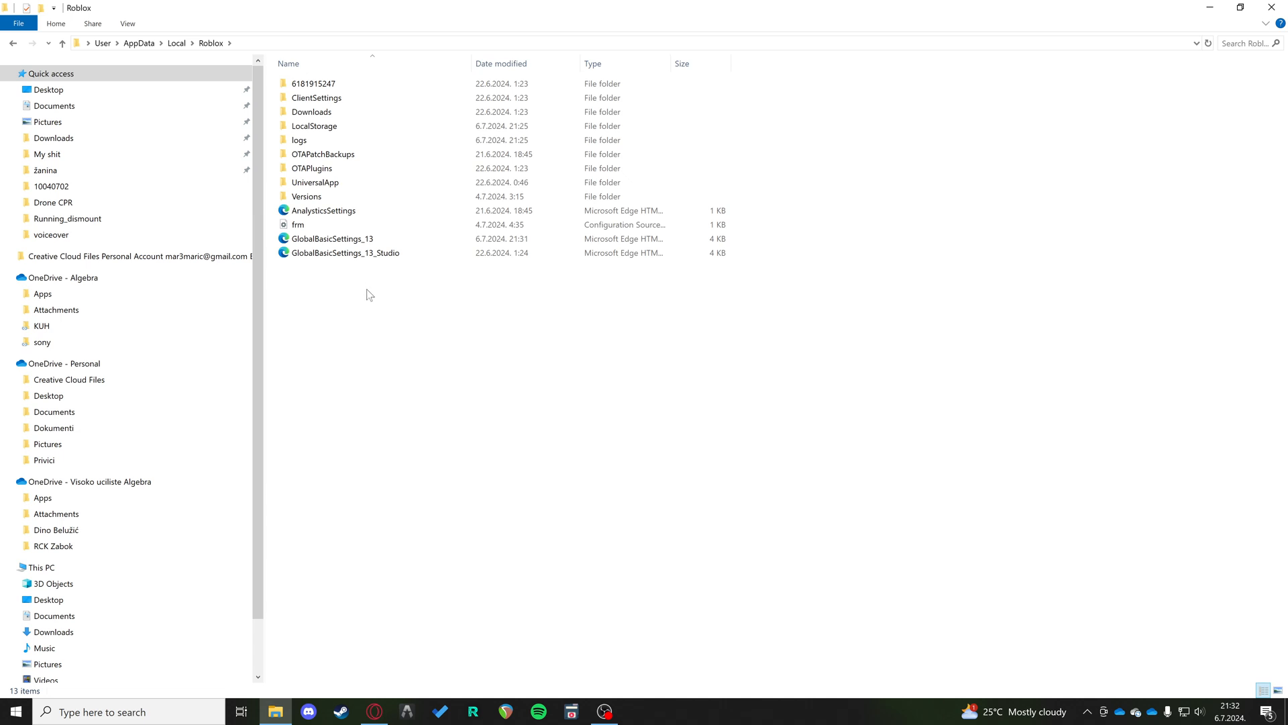
{"action": "left_click", "coordinate": [306, 196]}
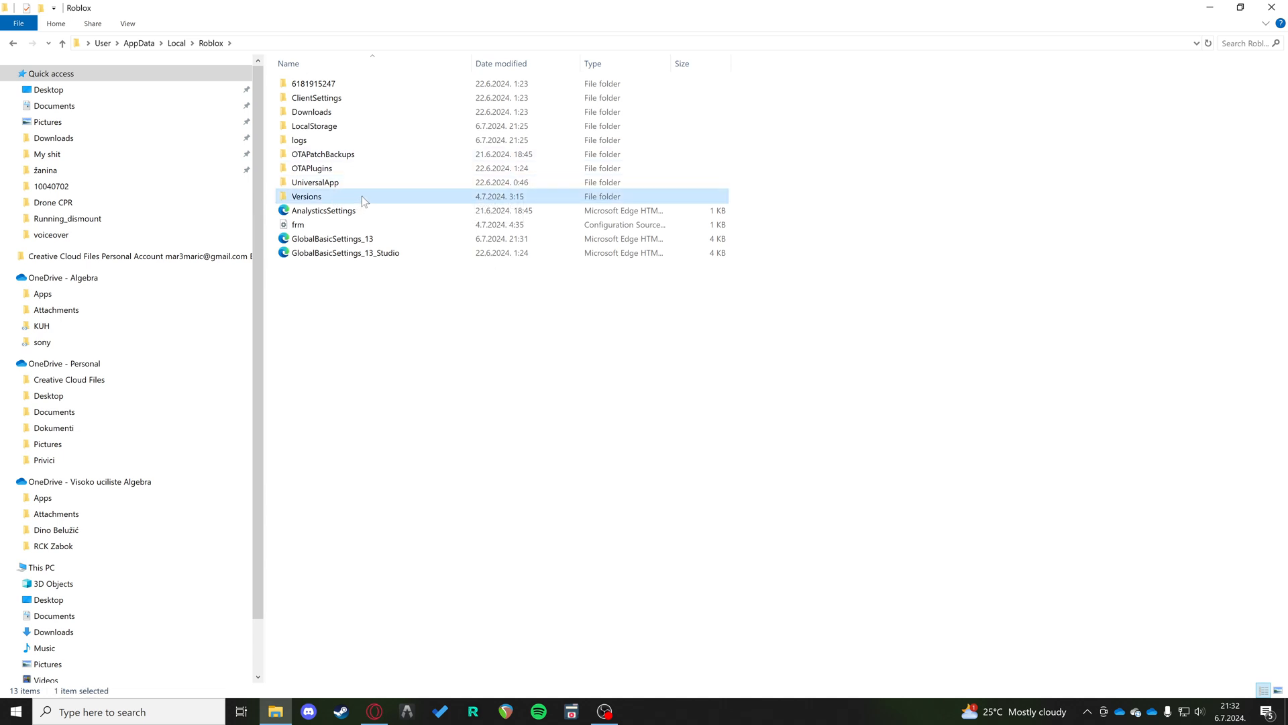
{"action": "double_click", "coordinate": [306, 196]}
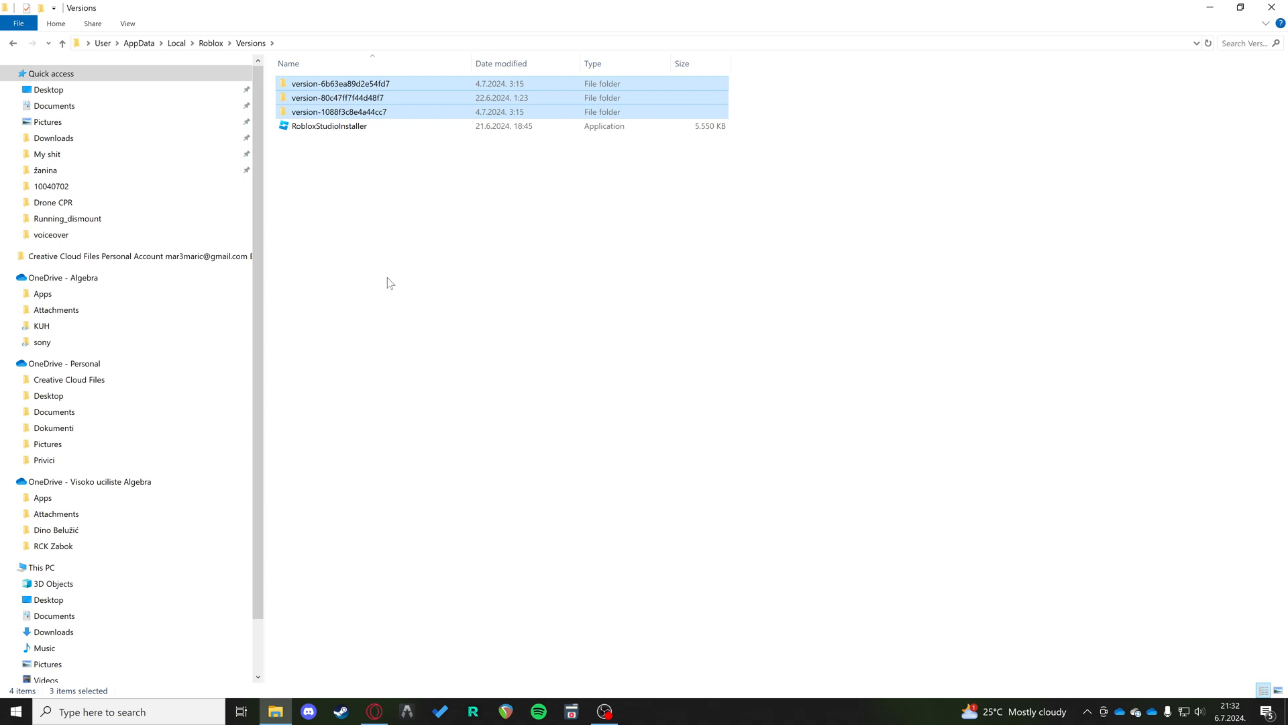
{"action": "mouse_move", "coordinate": [411, 360]}
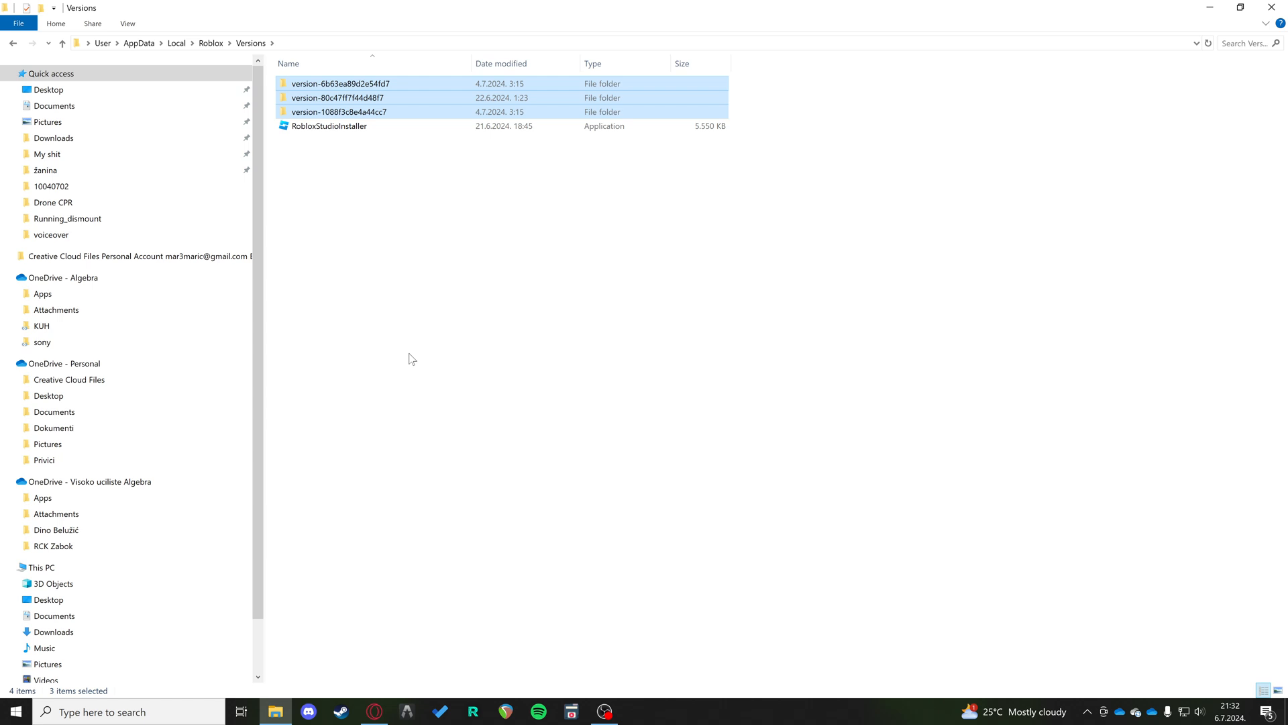
- Delete the three version folders, leaving only RobloxStudioInstaller selected
{"action": "key", "text": "Delete"}
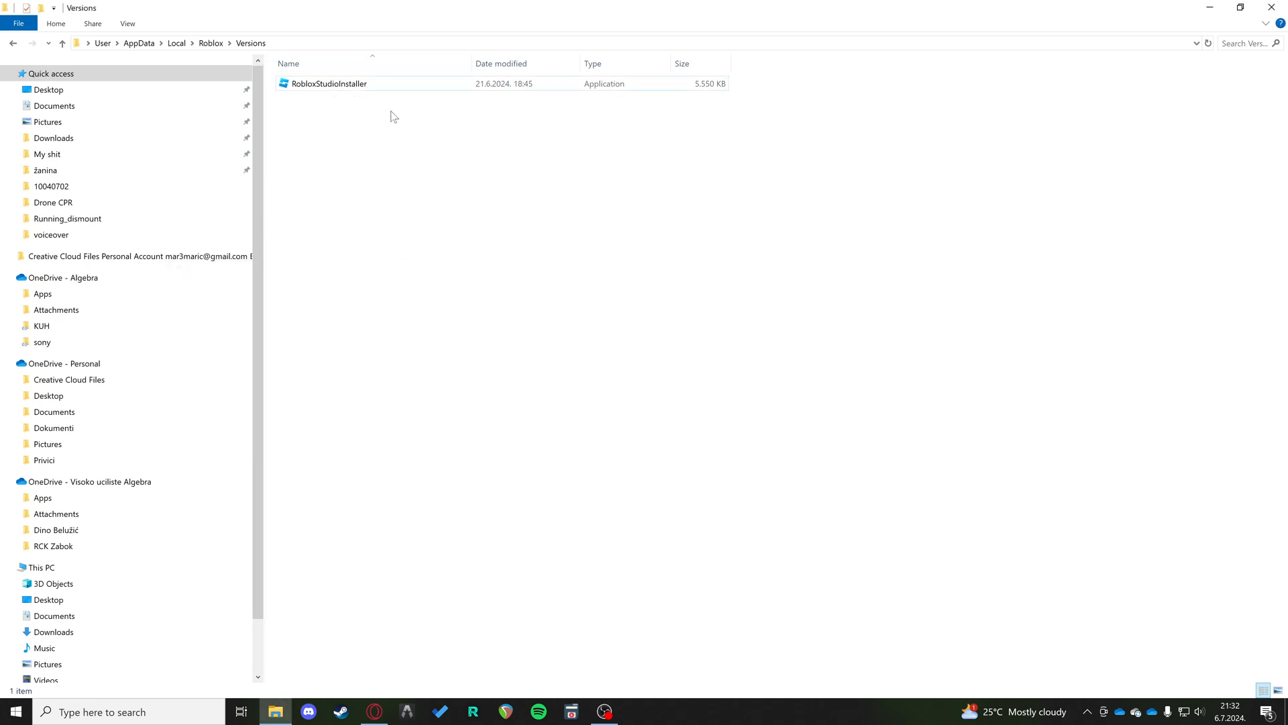
{"action": "left_click", "coordinate": [329, 83]}
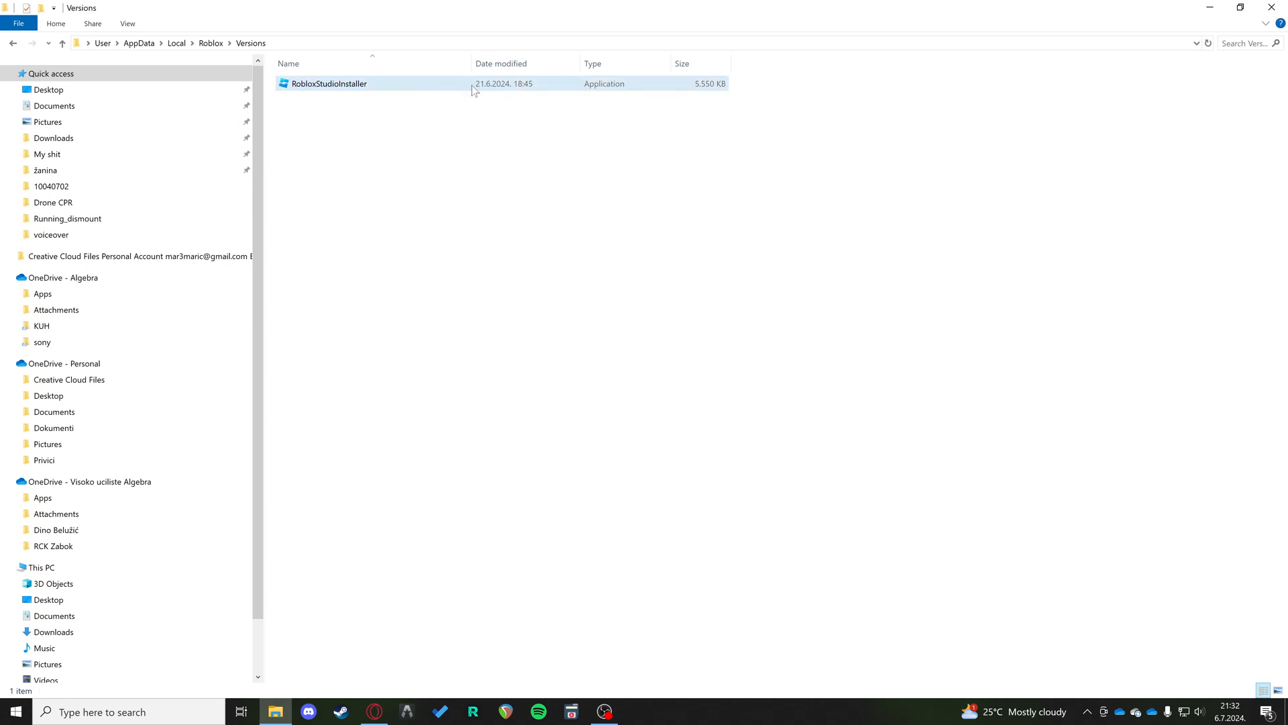